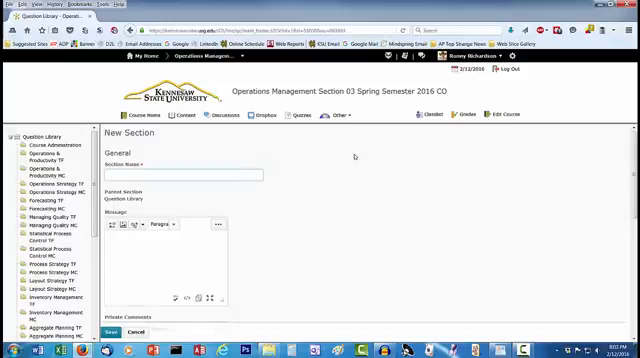
Name the new section 'Exam #1: Preparation' using the autocomplete suggestion
{"action": "type", "text": "Exam #1:"}
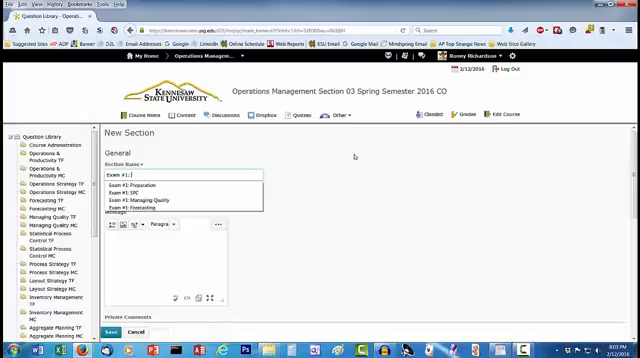
{"action": "left_click", "coordinate": [150, 185]}
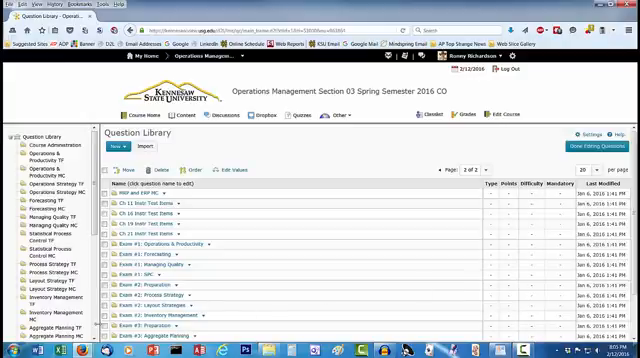
Scroll down the Question Library list to the course's sections
{"action": "scroll", "scroll_direction": "down", "scroll_amount": 3}
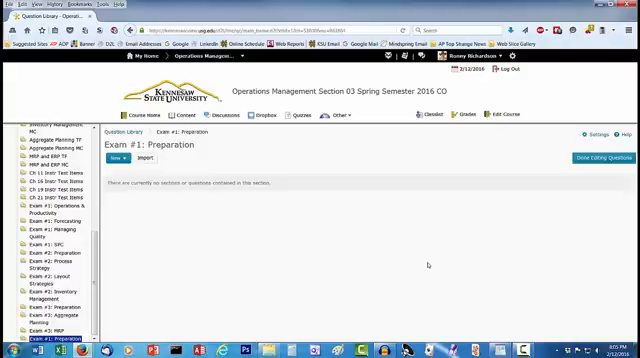
{"action": "mouse_move", "coordinate": [253, 190]}
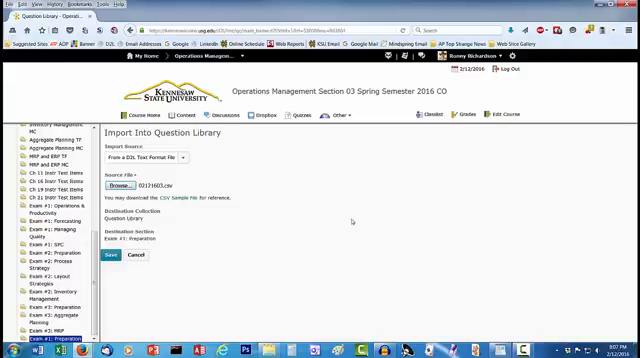
{"action": "mouse_move", "coordinate": [357, 220]}
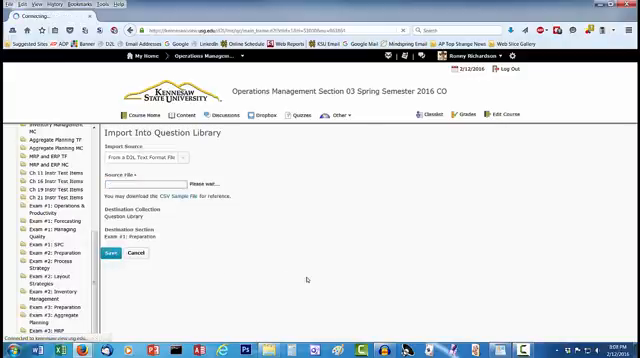
Submit the CSV question file import into the Exam #1: Preparation section
{"action": "left_click", "coordinate": [140, 185]}
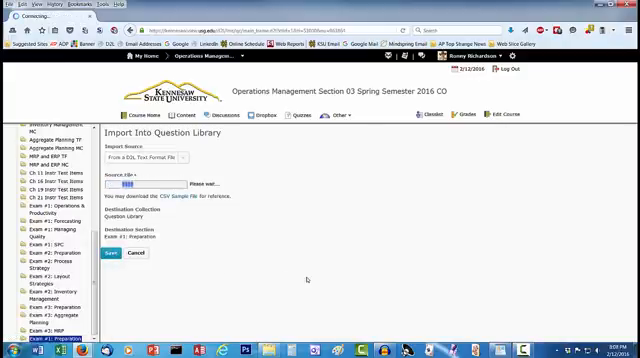